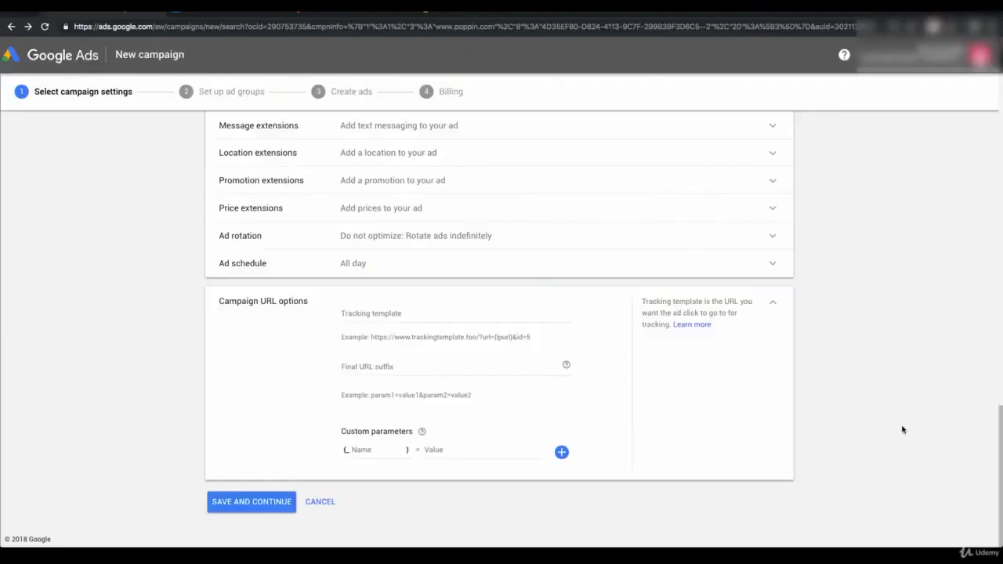
mouse_move(514, 338)
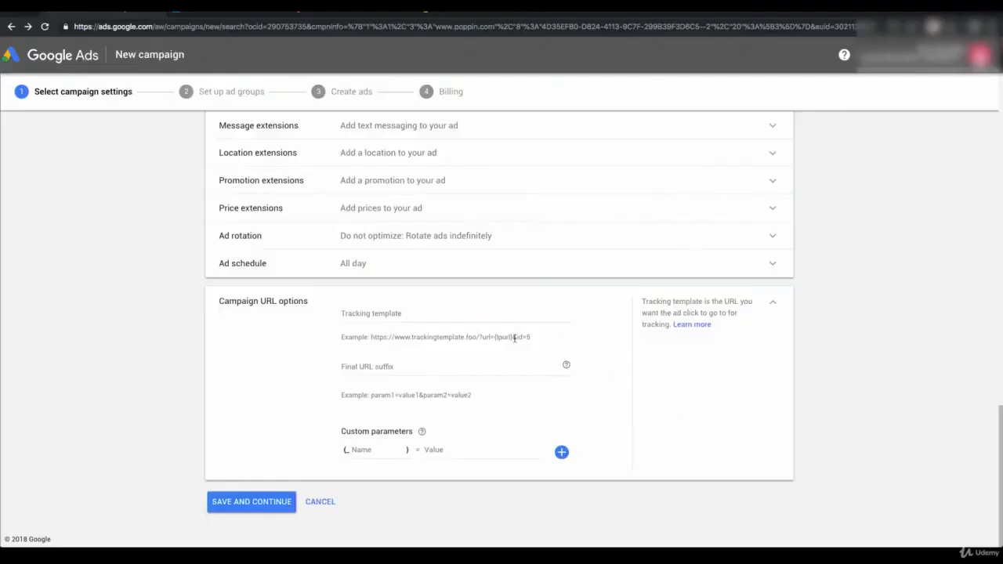
Focus the empty Tracking template field under Campaign URL options.
left_click(454, 317)
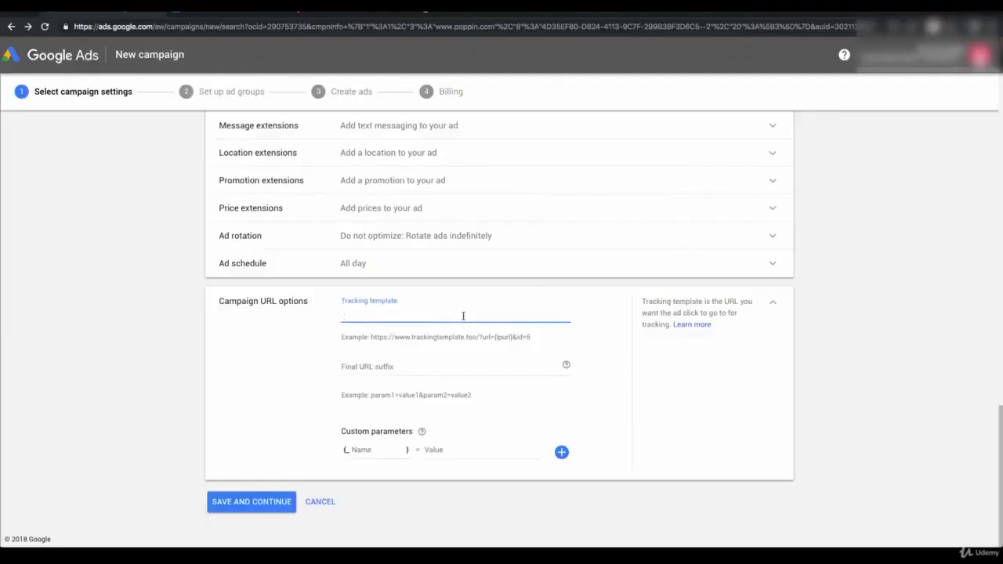